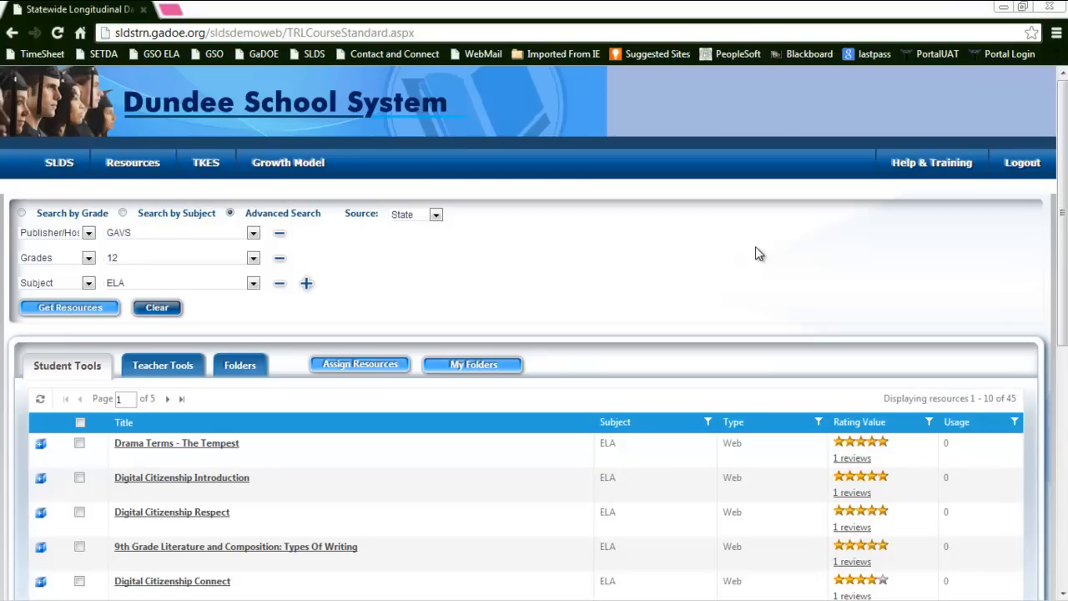
mouse_move(440, 300)
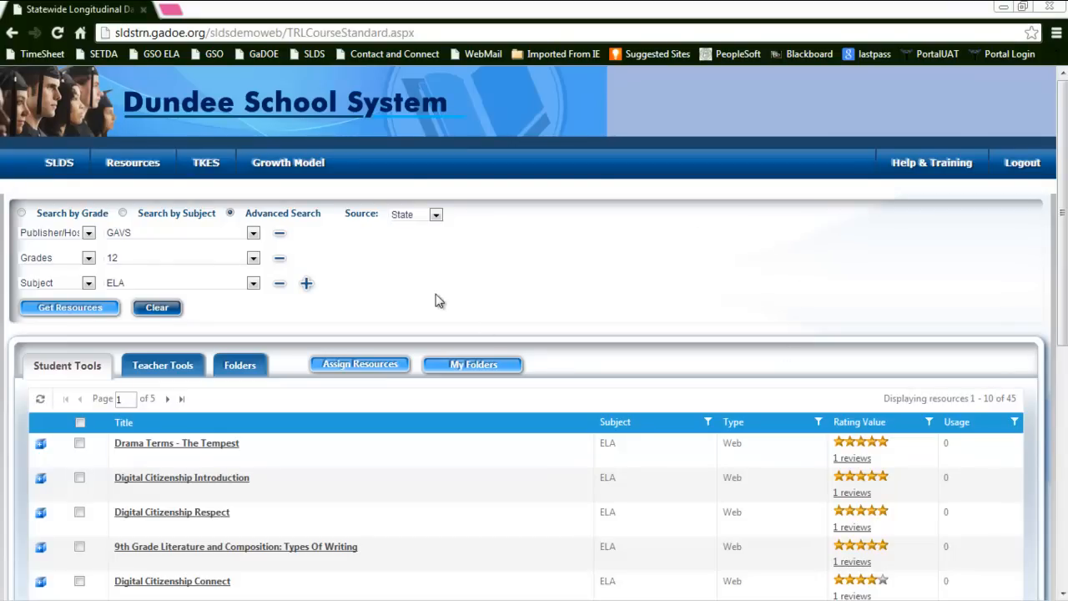
mouse_move(80, 443)
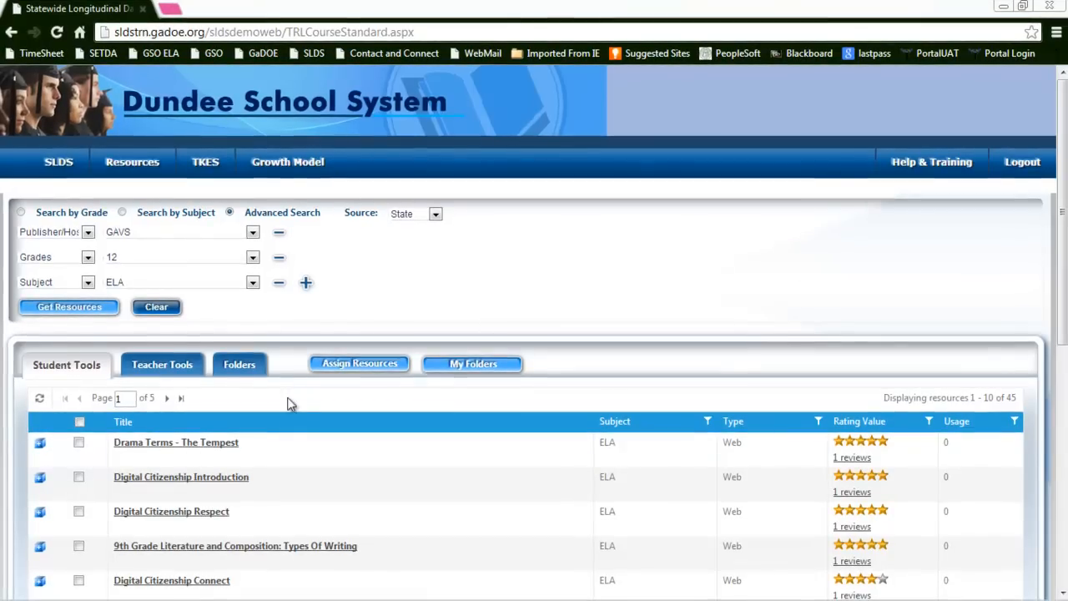
Mark Drama Terms - The Tempest and Digital Citizenship Respect under Student Tools for assignment.
scroll(down, 3)
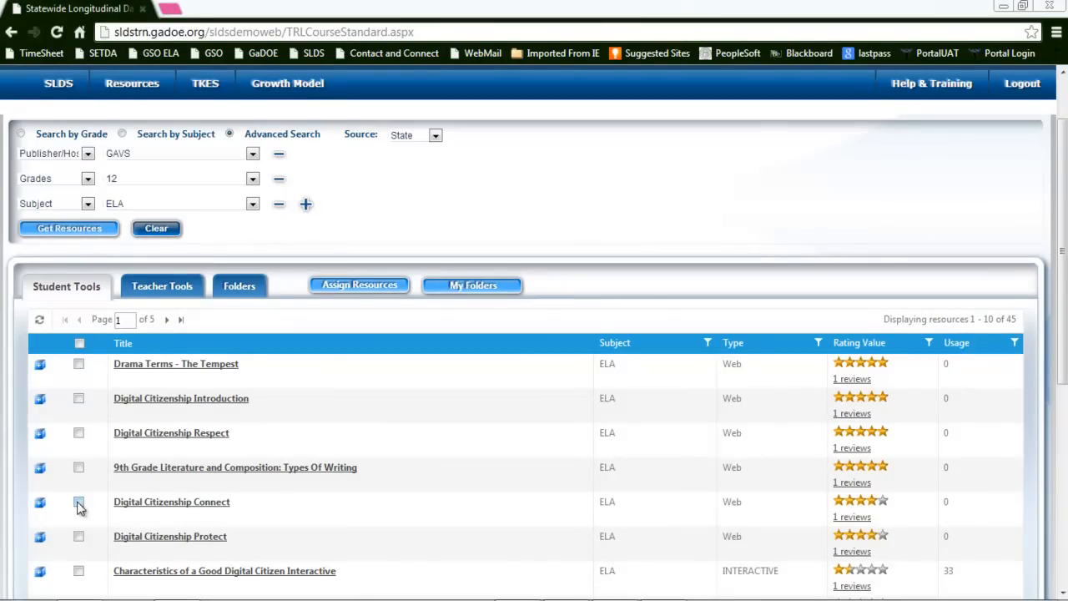
click(78, 501)
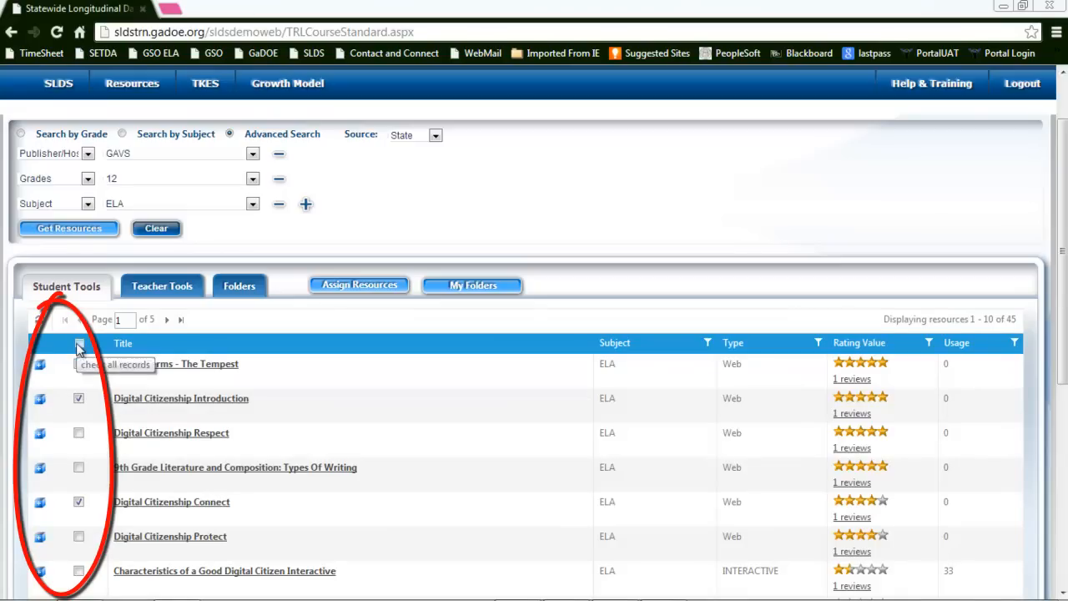
click(79, 344)
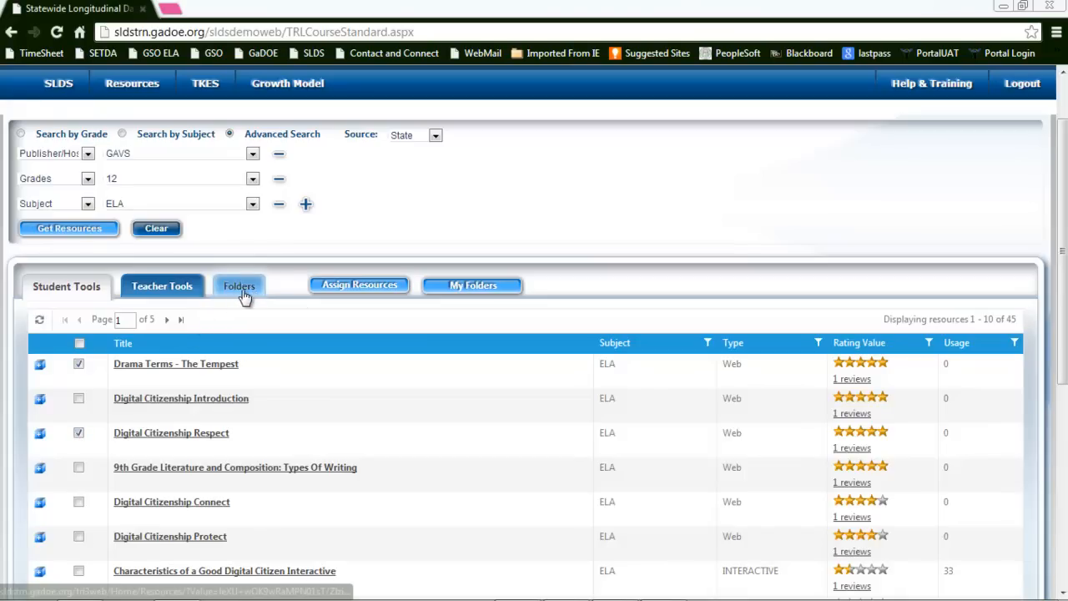
Mark Basic Rules of Digital Etiquette under Teacher Tools for assignment.
click(157, 287)
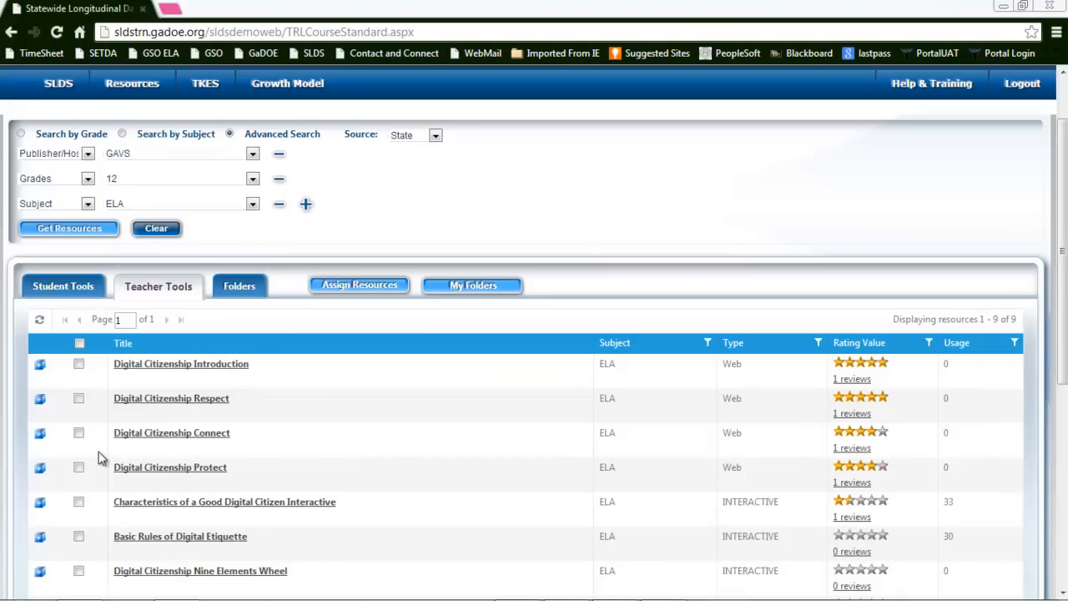
scroll(down, 3)
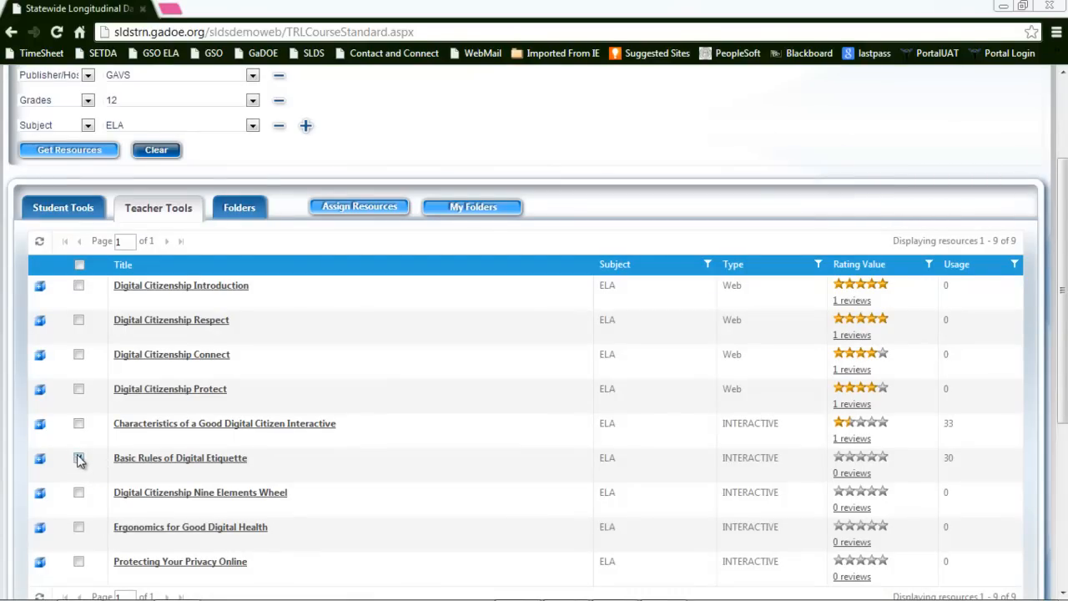
click(79, 458)
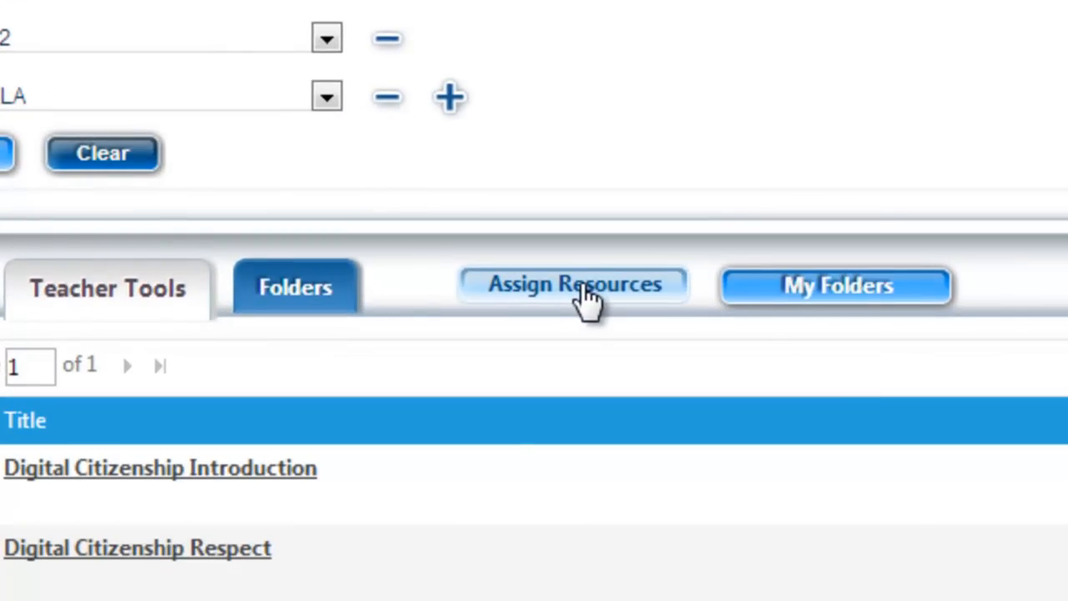
Assign the three marked resources and start a new folder in My Folders.
click(574, 284)
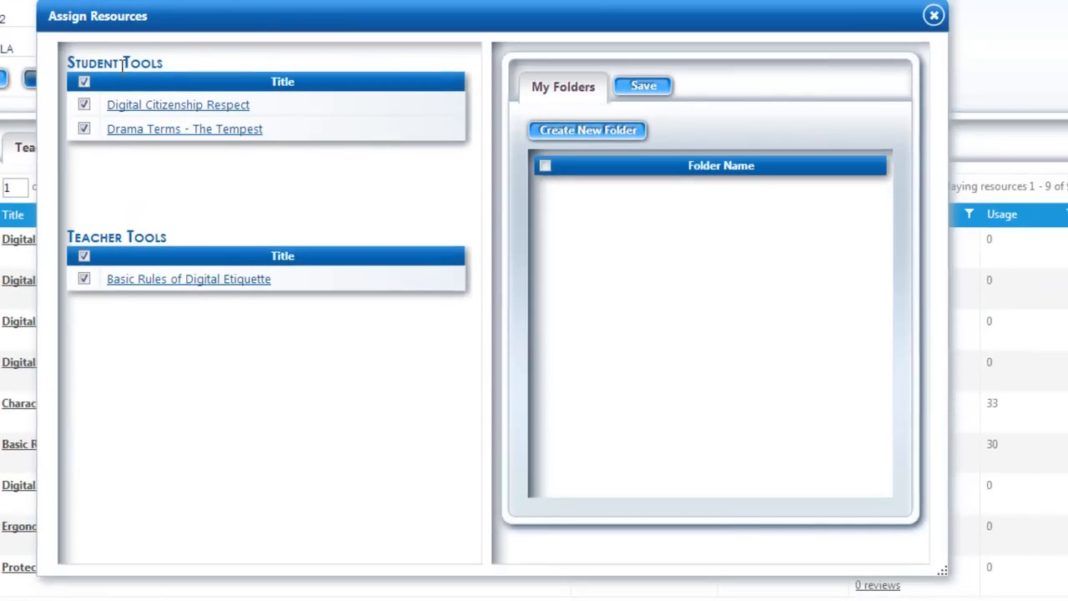
mouse_move(438, 123)
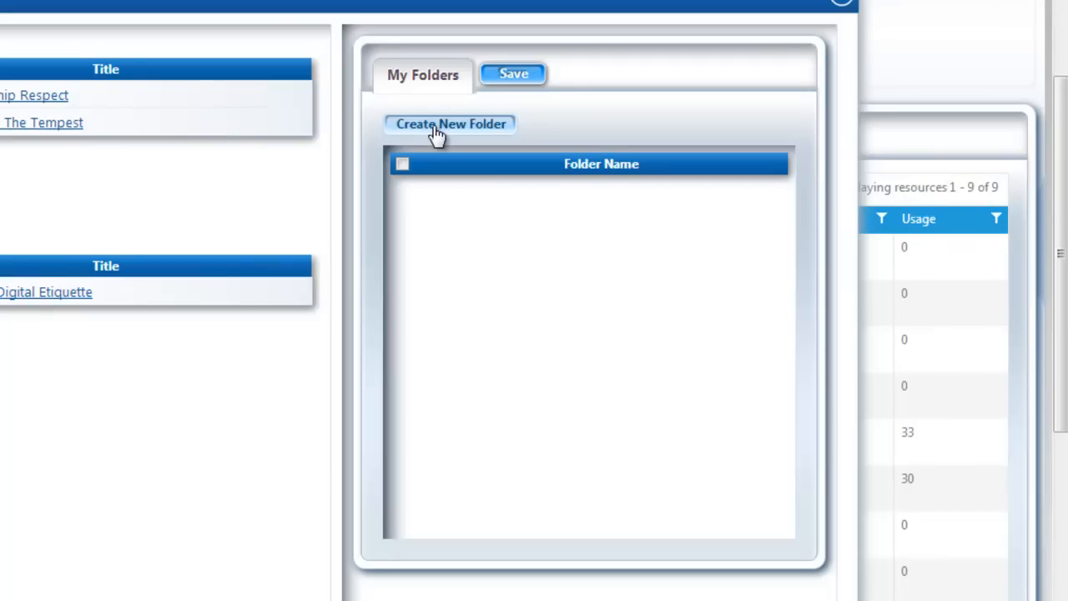
click(450, 123)
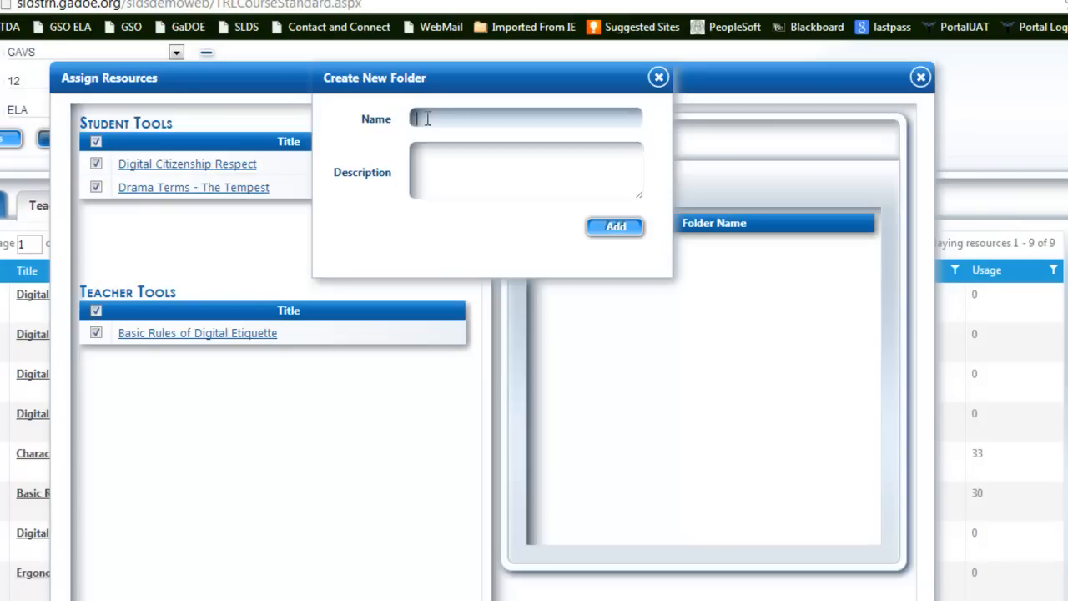
click(525, 116)
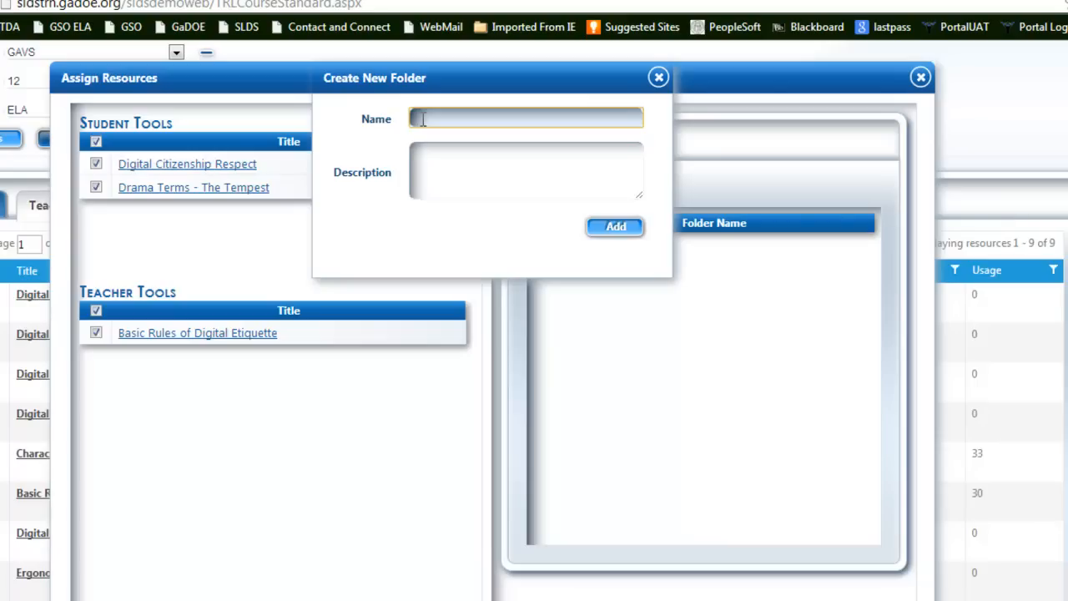
mouse_move(391, 80)
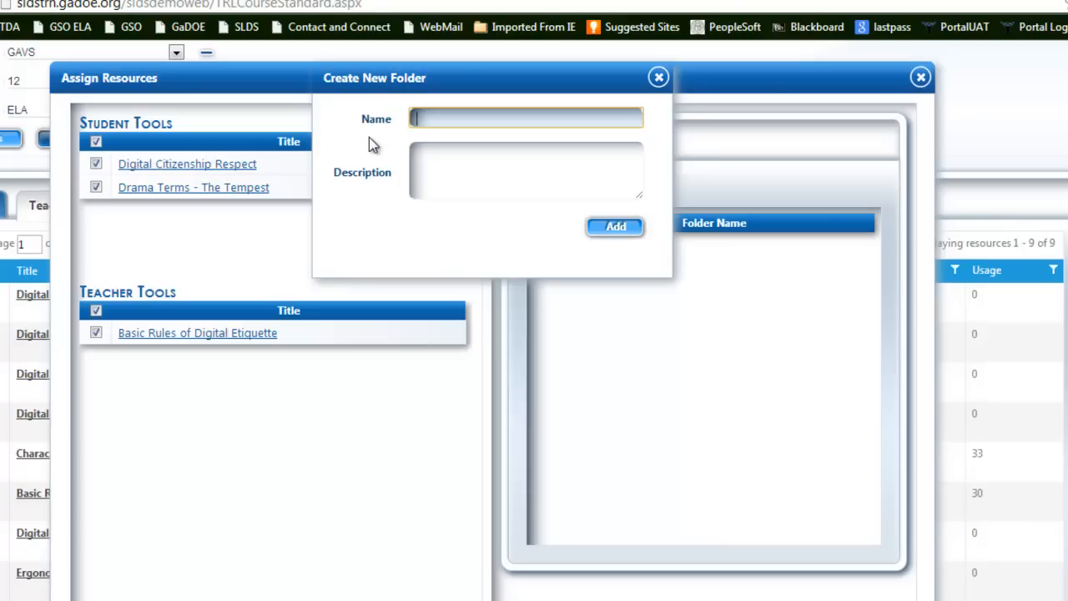
mouse_move(90, 253)
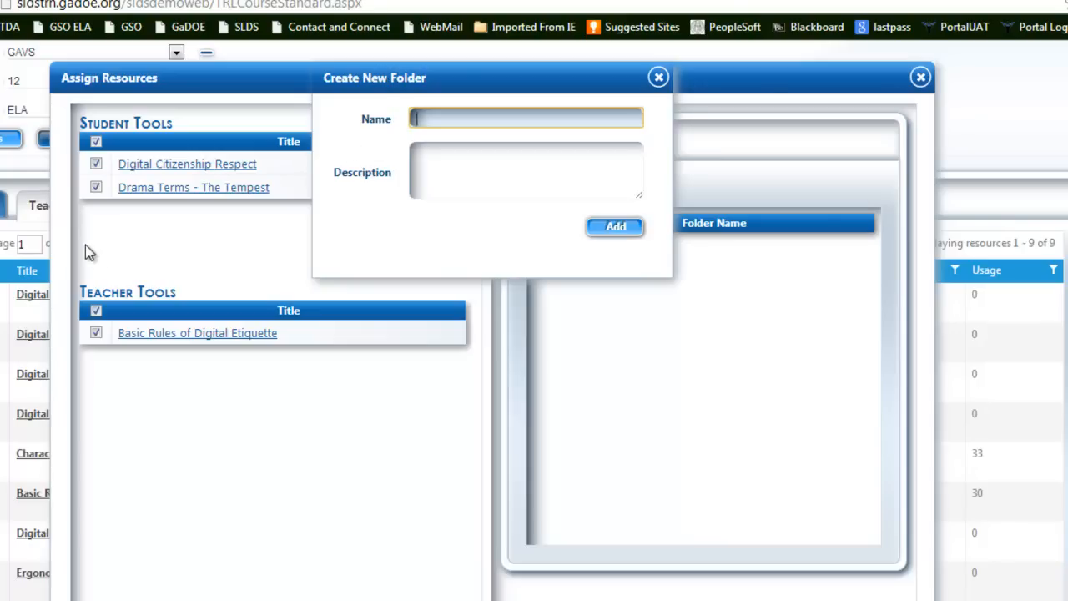
mouse_move(113, 257)
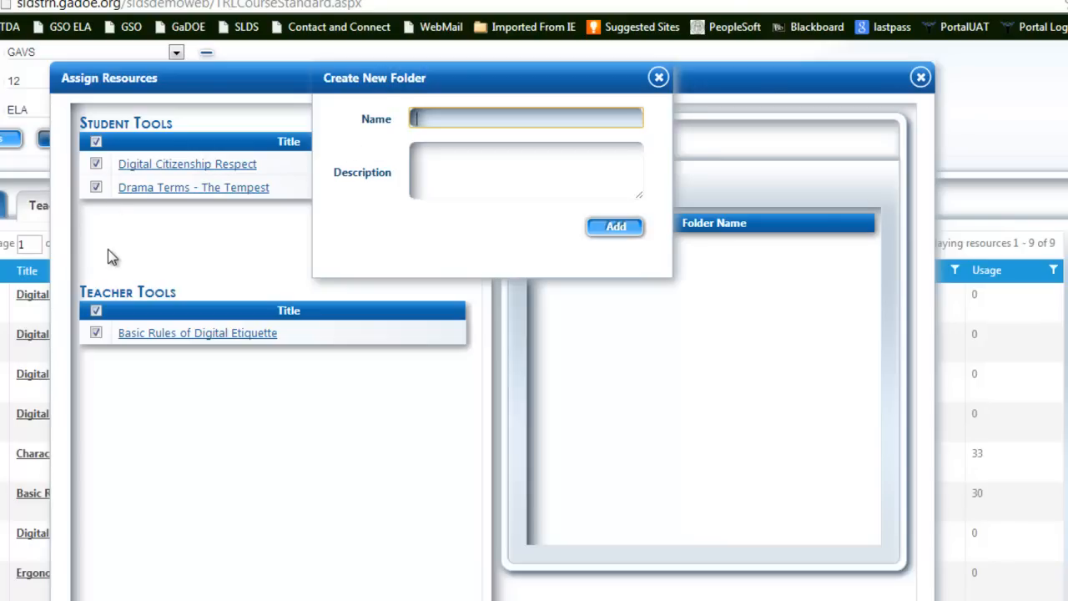
mouse_move(387, 213)
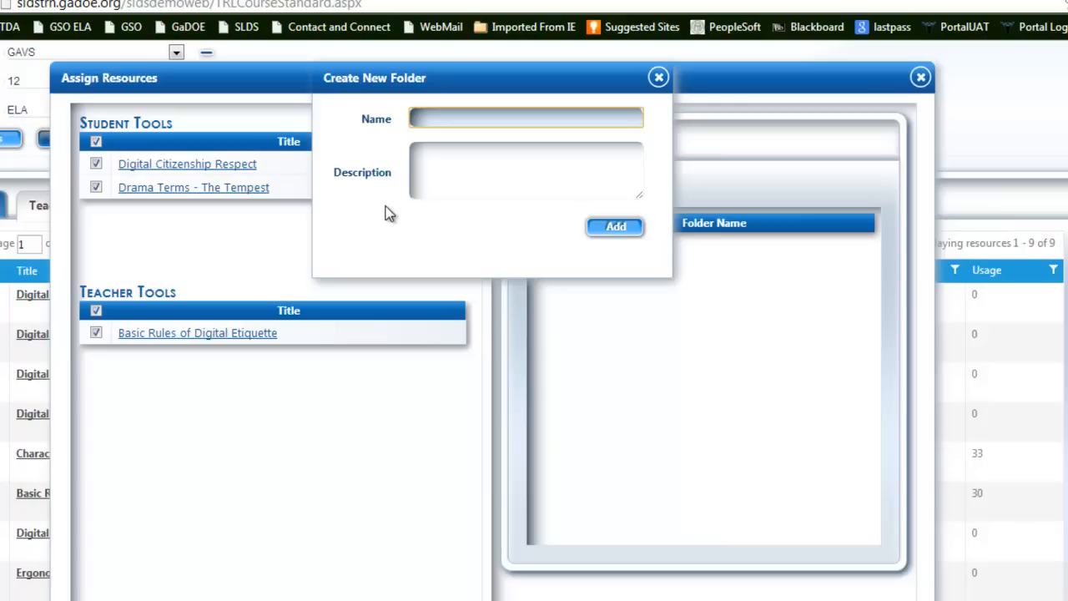
mouse_move(387, 220)
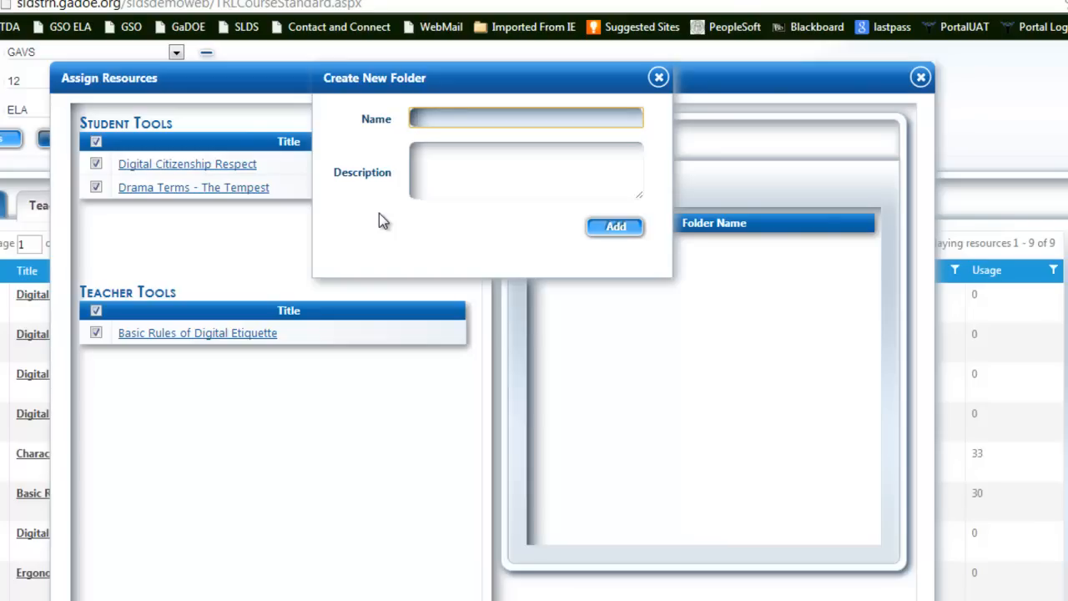
click(525, 117)
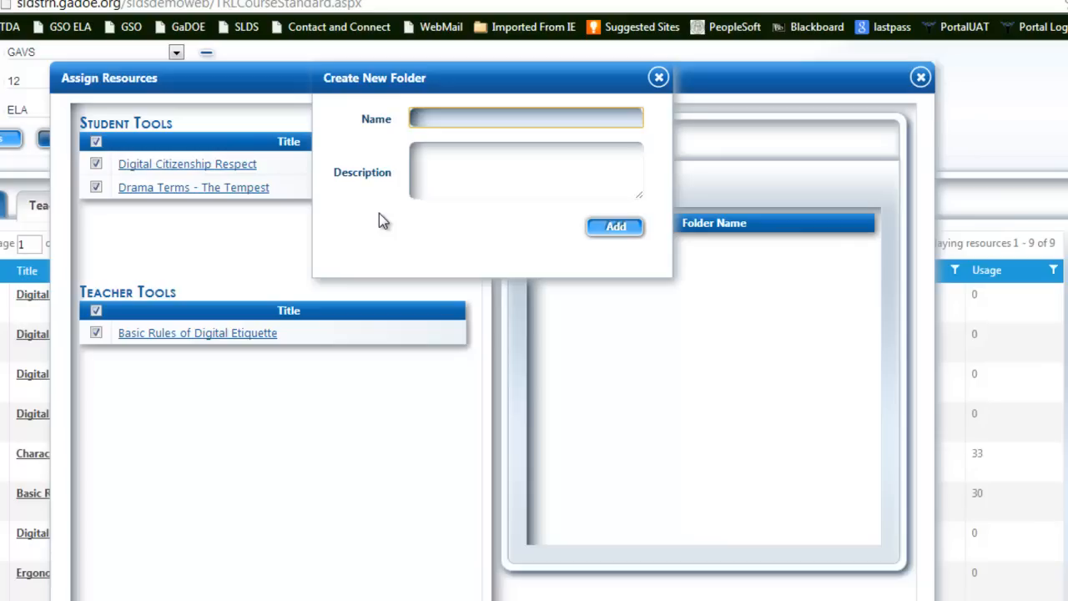
click(526, 117)
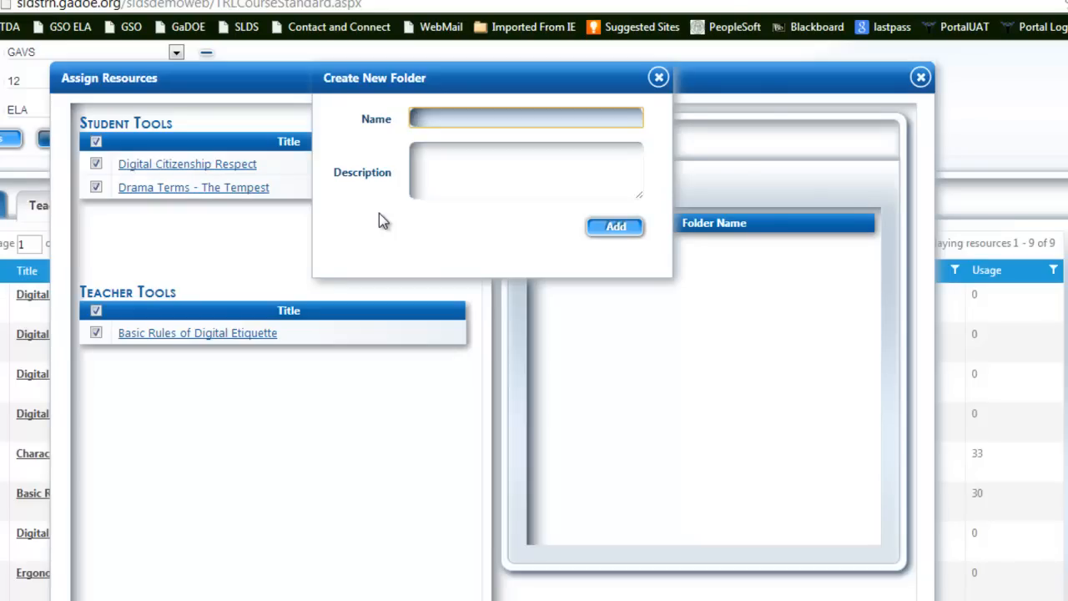
Name the folder 'Drama Unit' with description 'Terms and lesson plans for understanding drama.'.
text(Drama Unit)
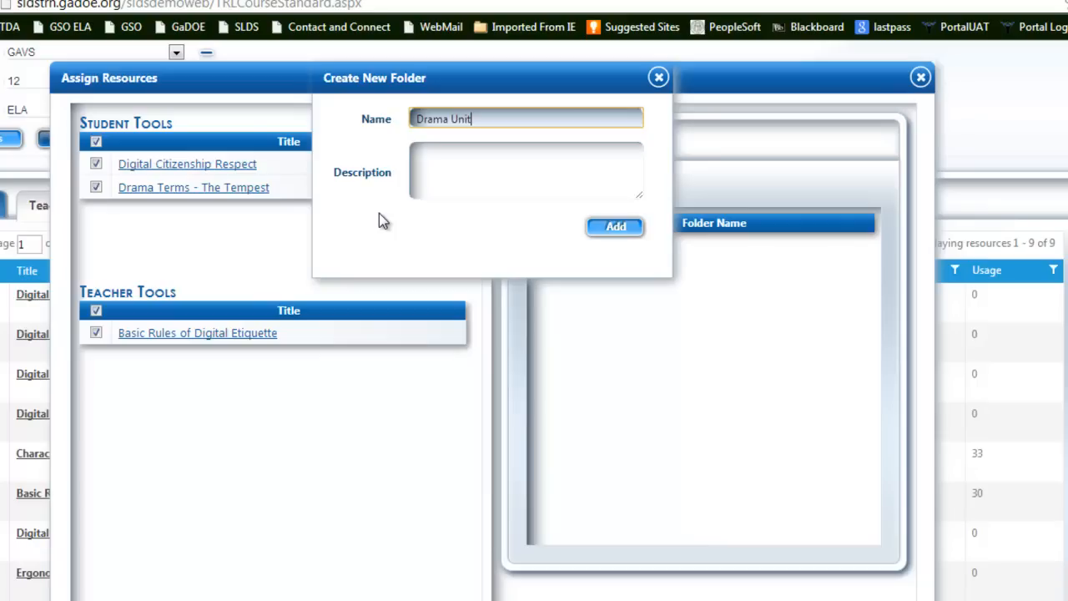
click(526, 170)
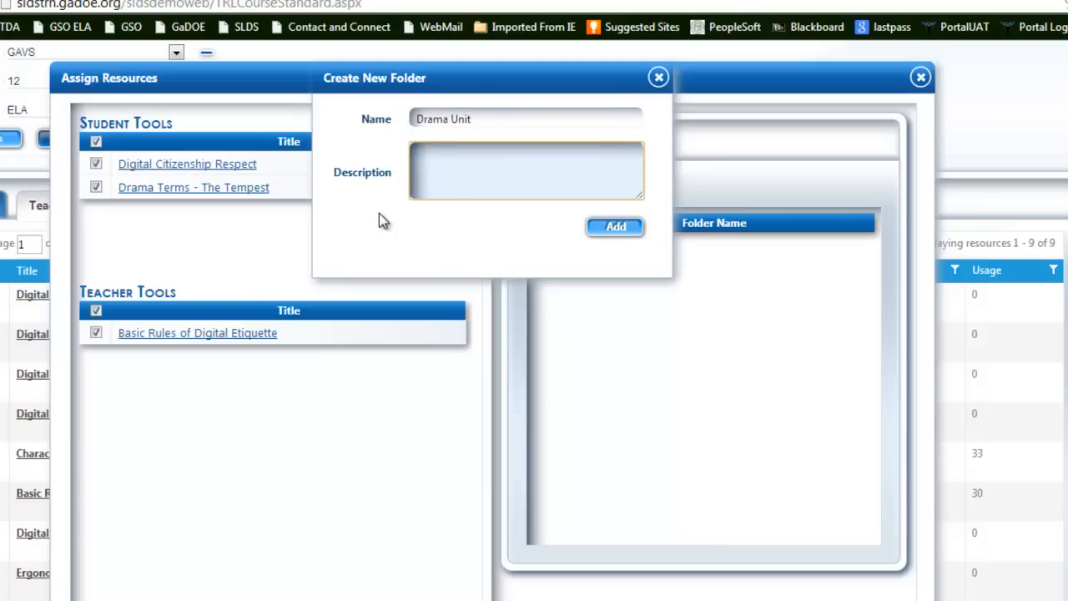
text(Terms and lesson plans)
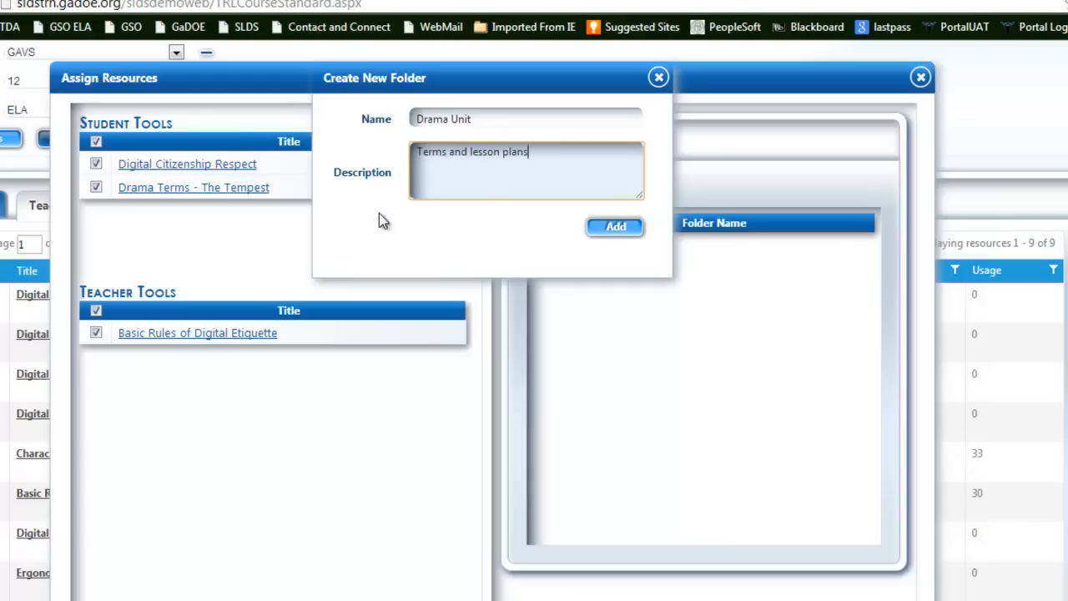
text(for understanding)
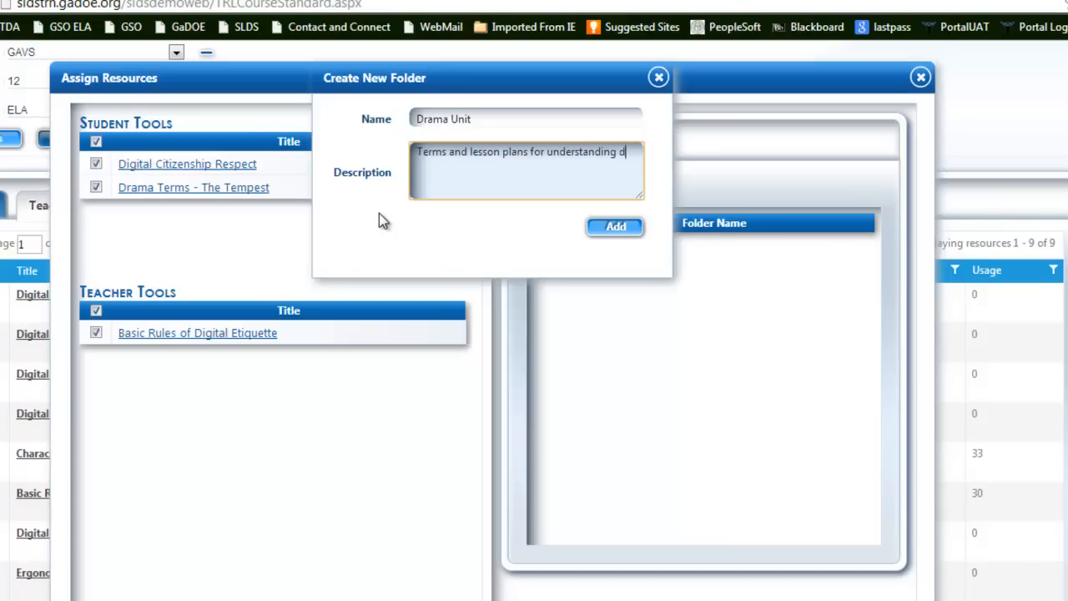
text(drama.)
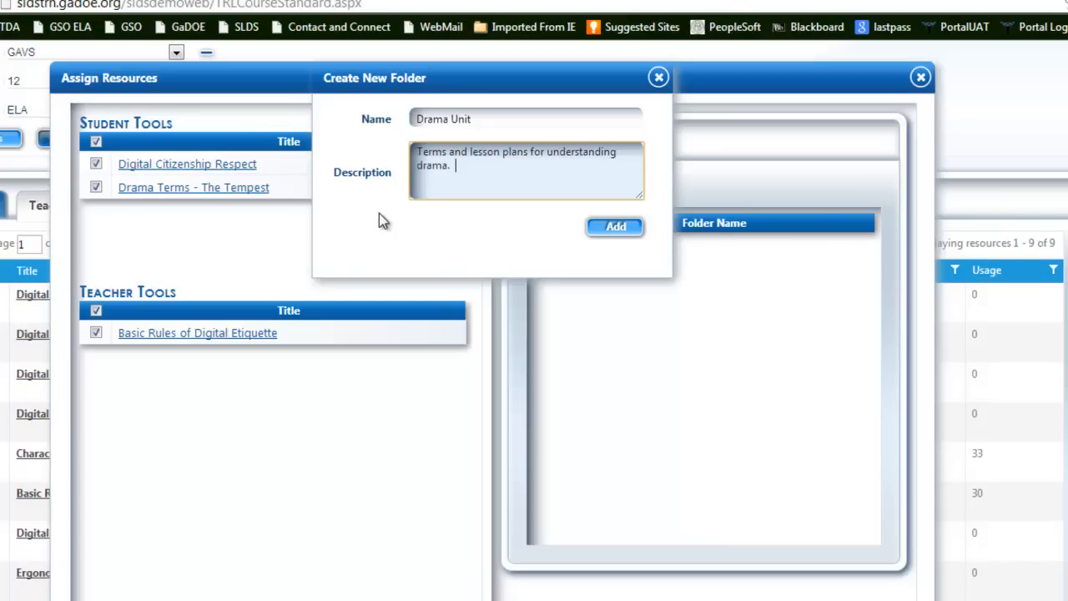
mouse_move(397, 220)
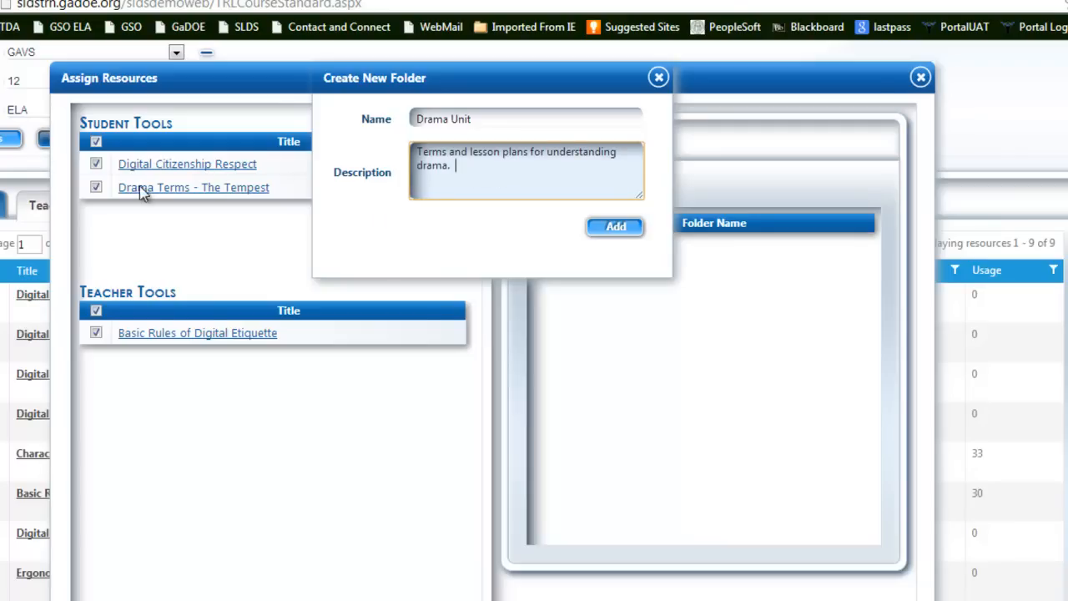
click(526, 119)
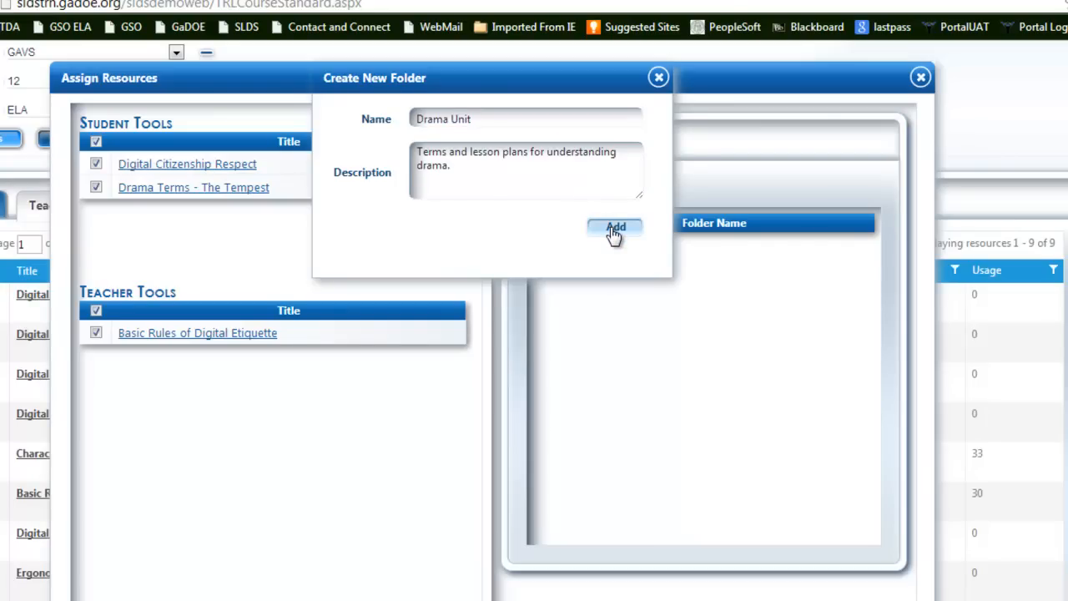
Add the Drama Unit folder, then start another new folder.
click(614, 227)
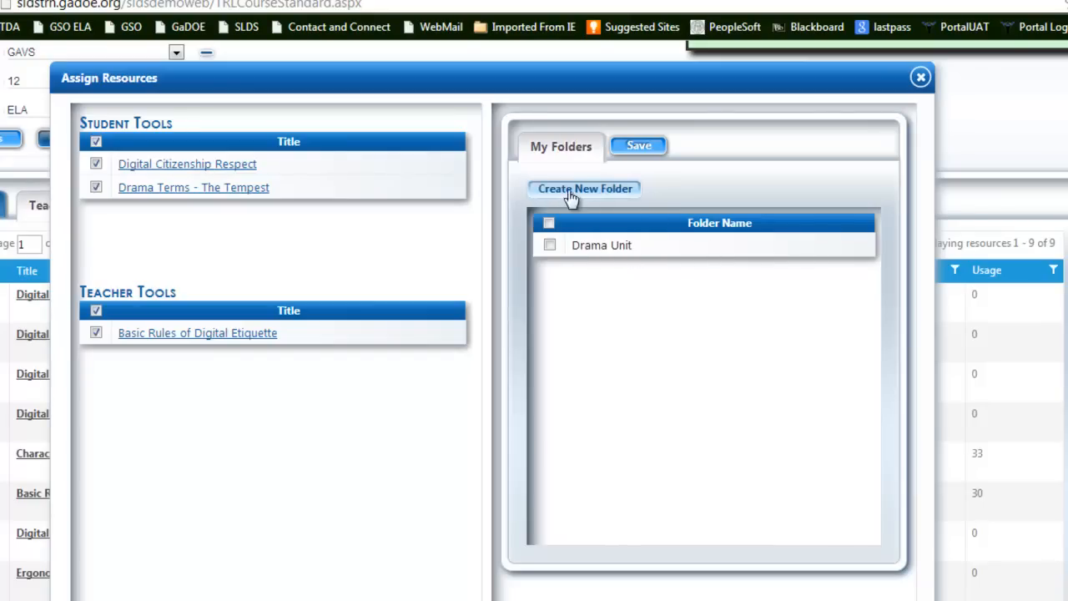
mouse_move(134, 177)
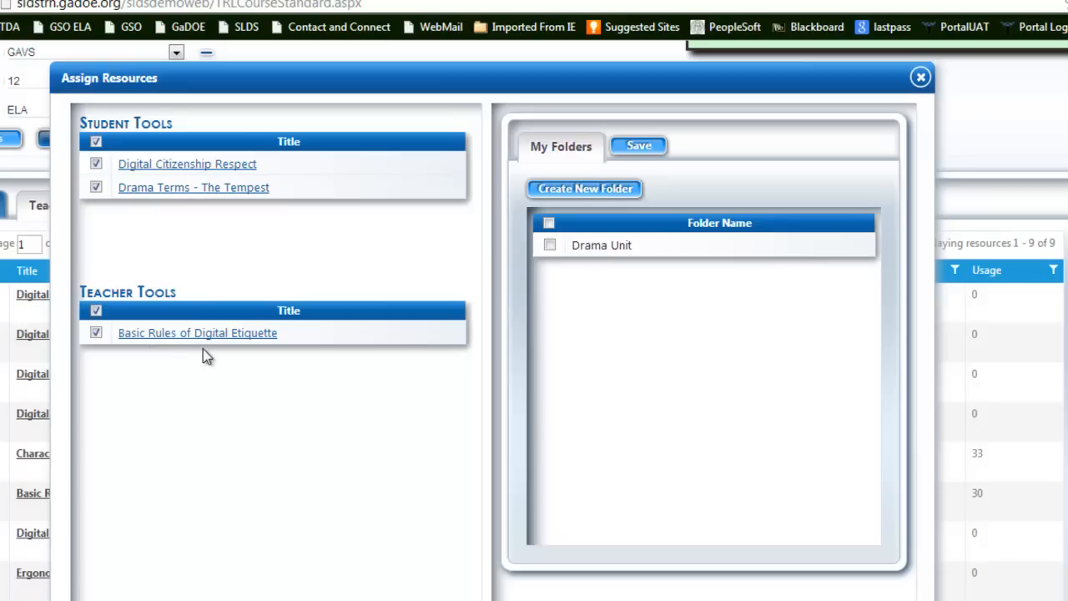
mouse_move(584, 189)
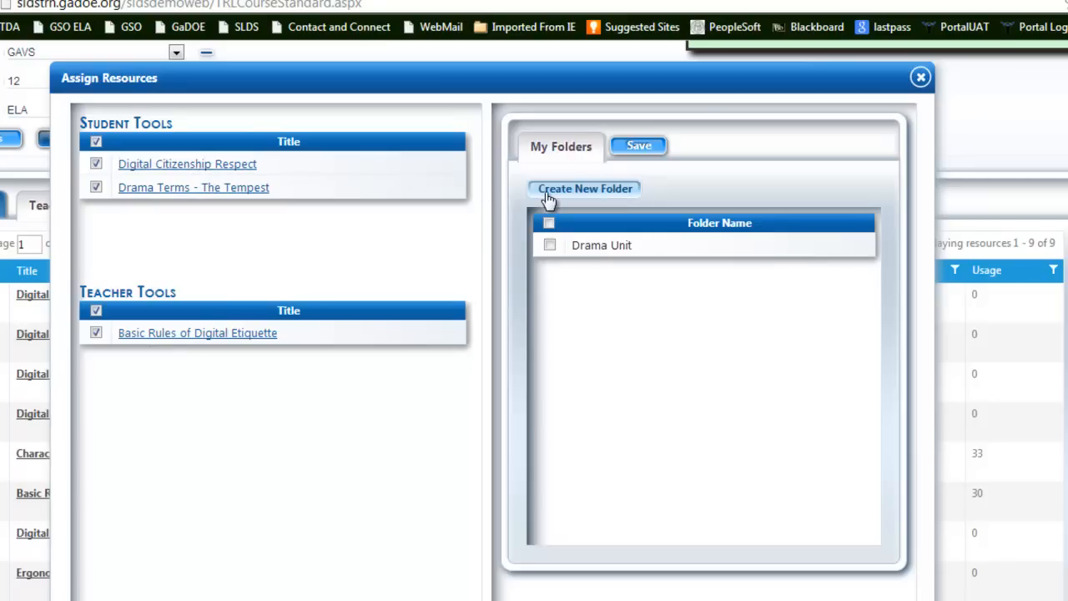
click(584, 187)
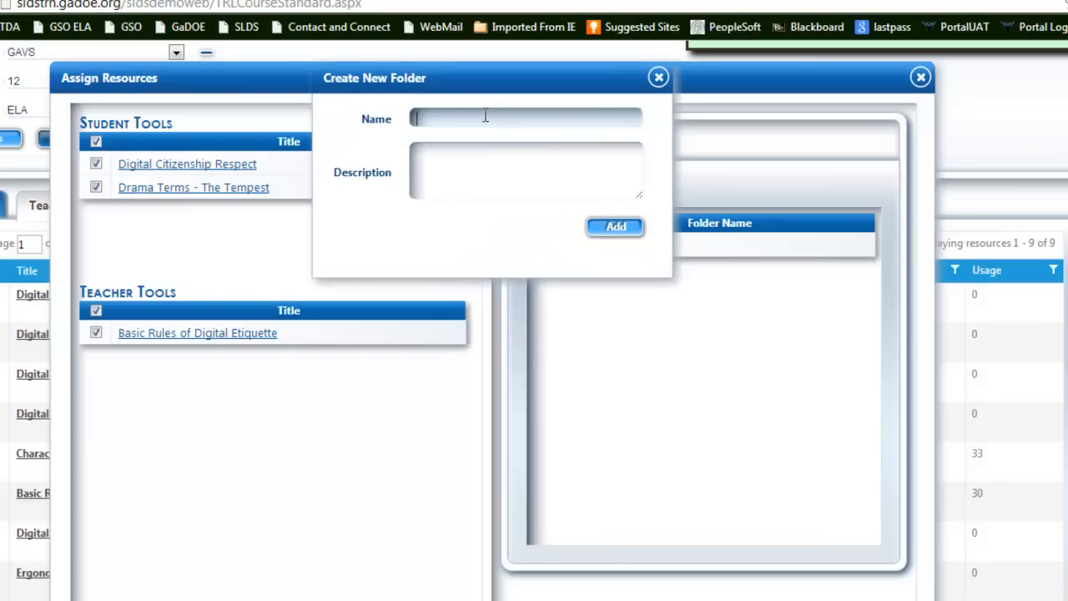
Enter the folder name 'Digital Citizenship-ELA'.
click(526, 117)
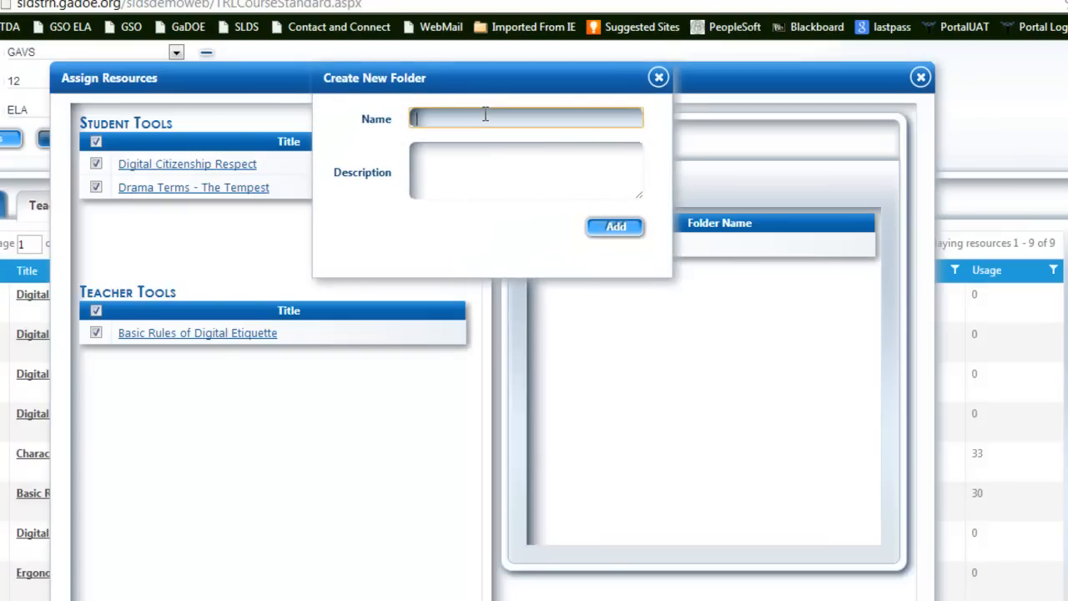
text(Digital Citizenship)
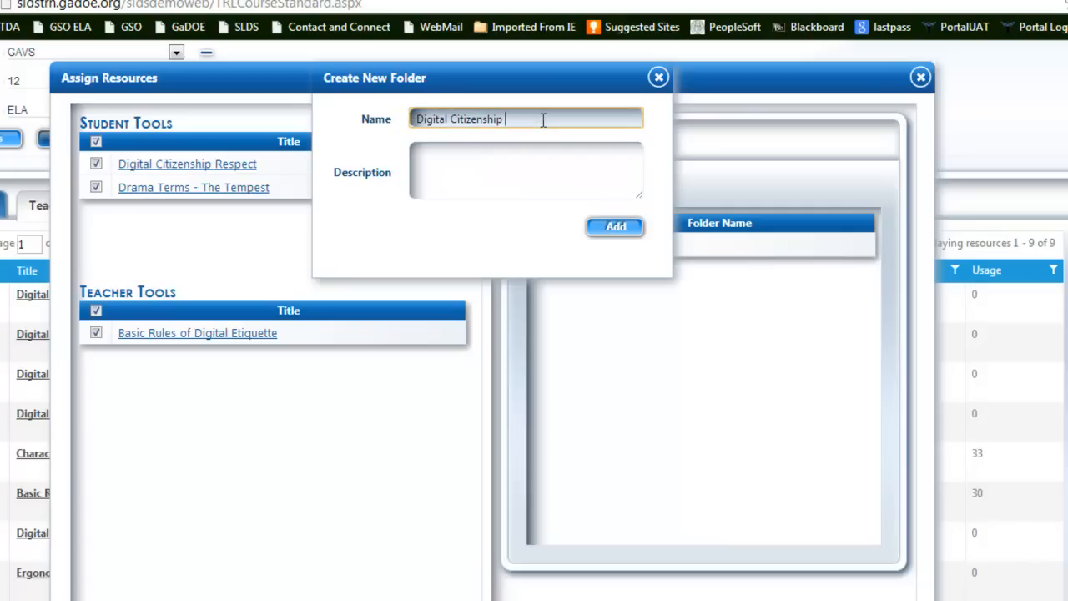
text(-E)
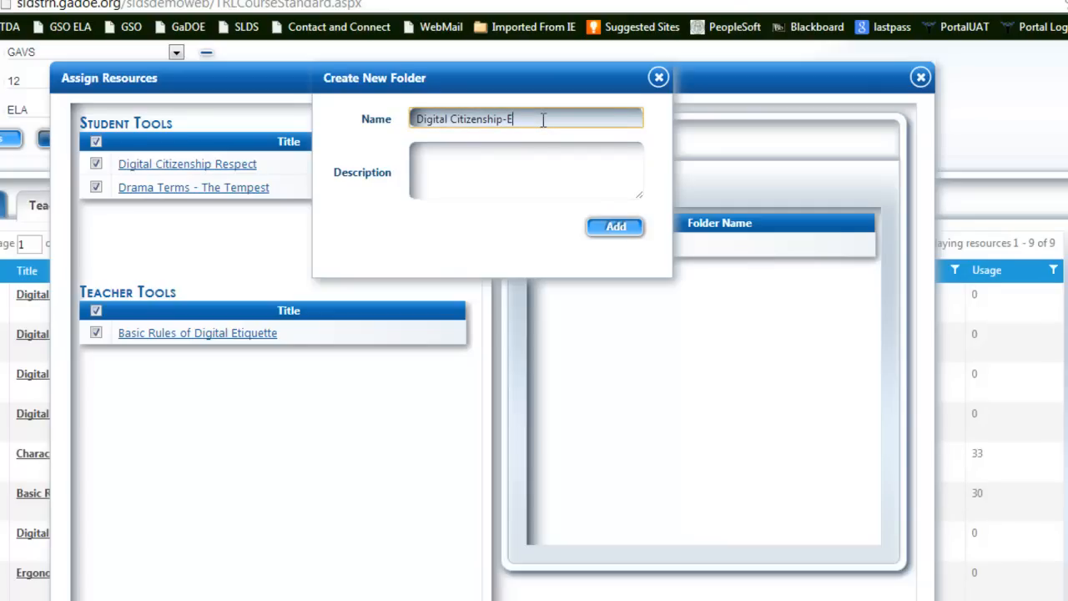
text(LA)
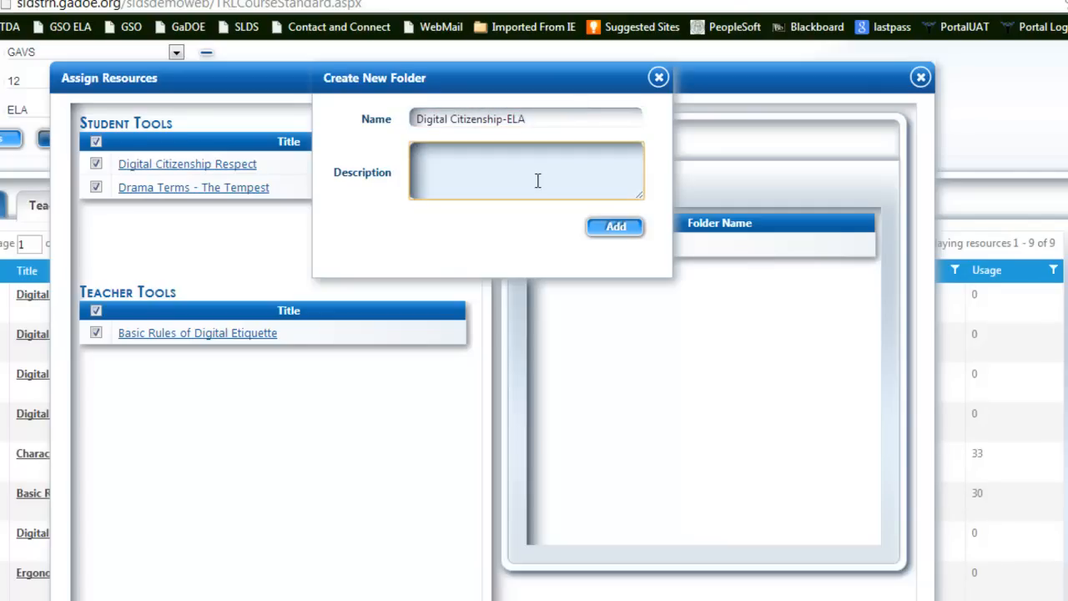
Enter the folder description 'Modules on Digital Citizenship'.
text(Modules on)
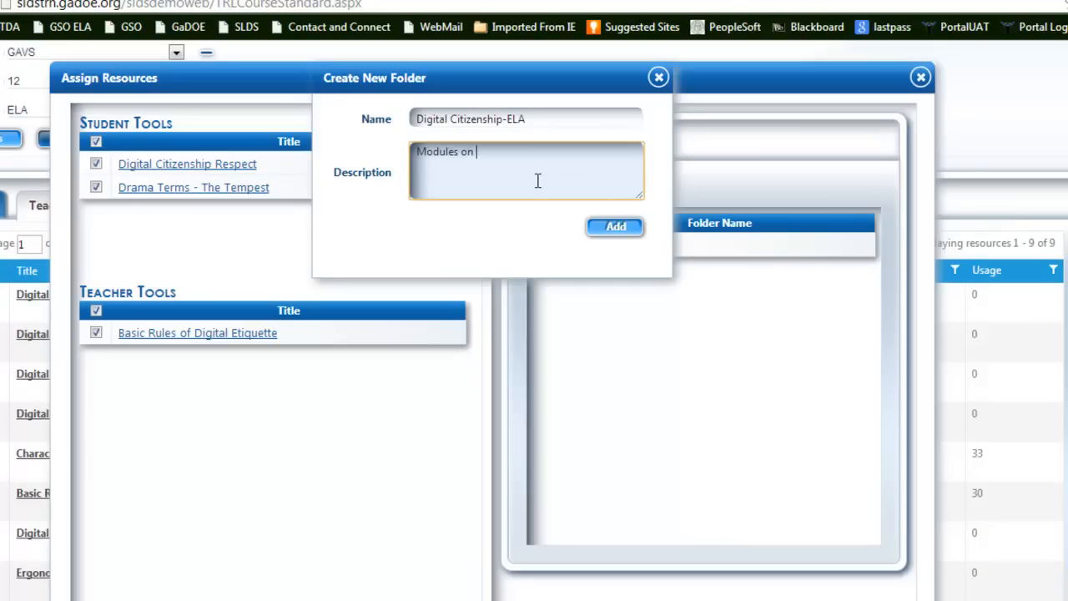
text(Digital Citizenshi)
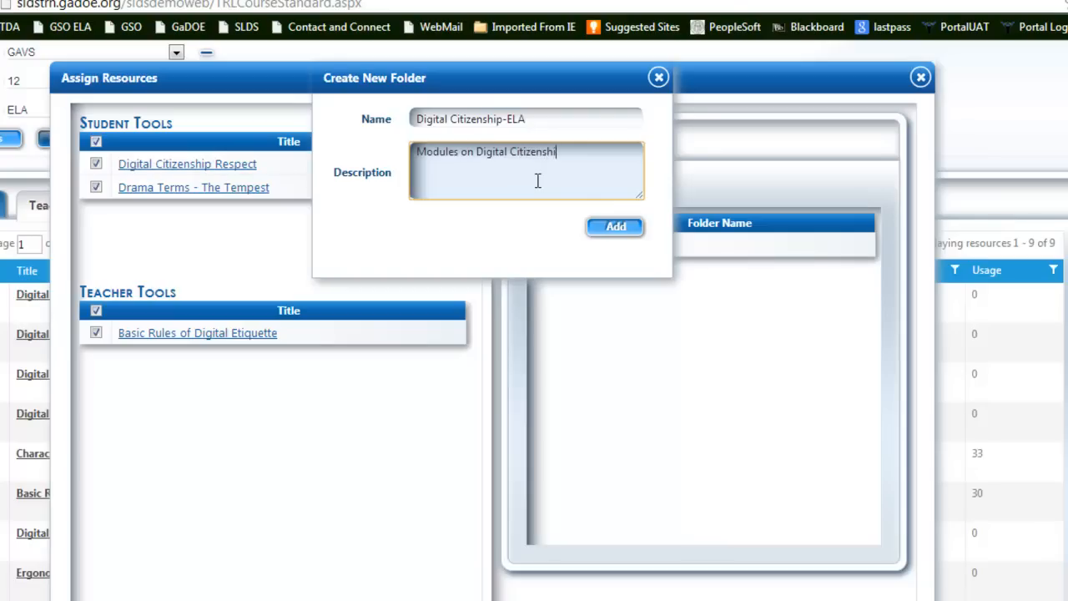
text(p)
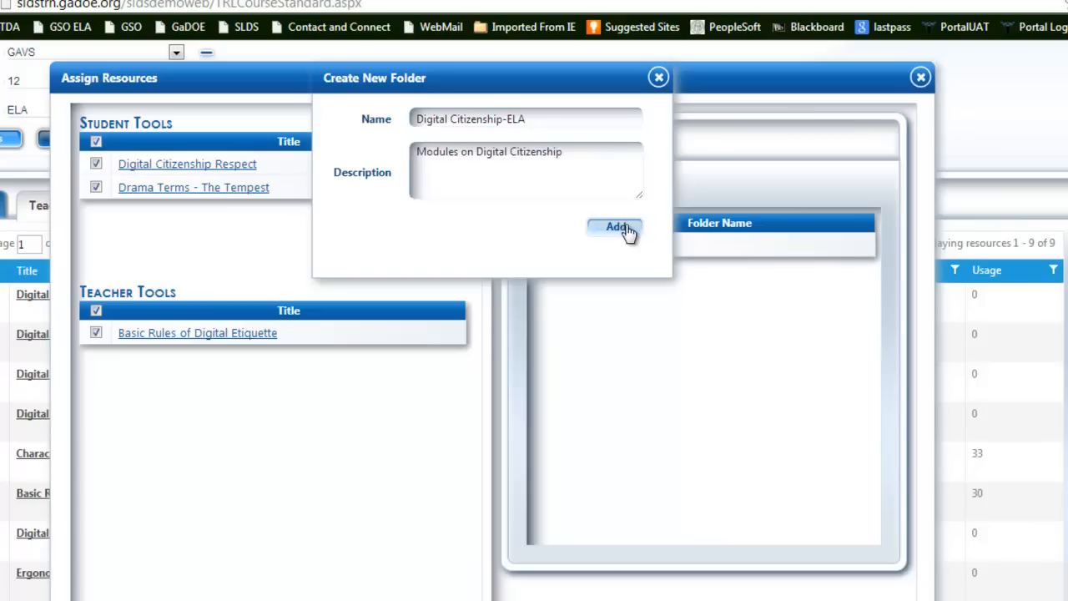
Add the Digital Citizenship-ELA folder and save the two digital citizenship resources to it.
click(615, 227)
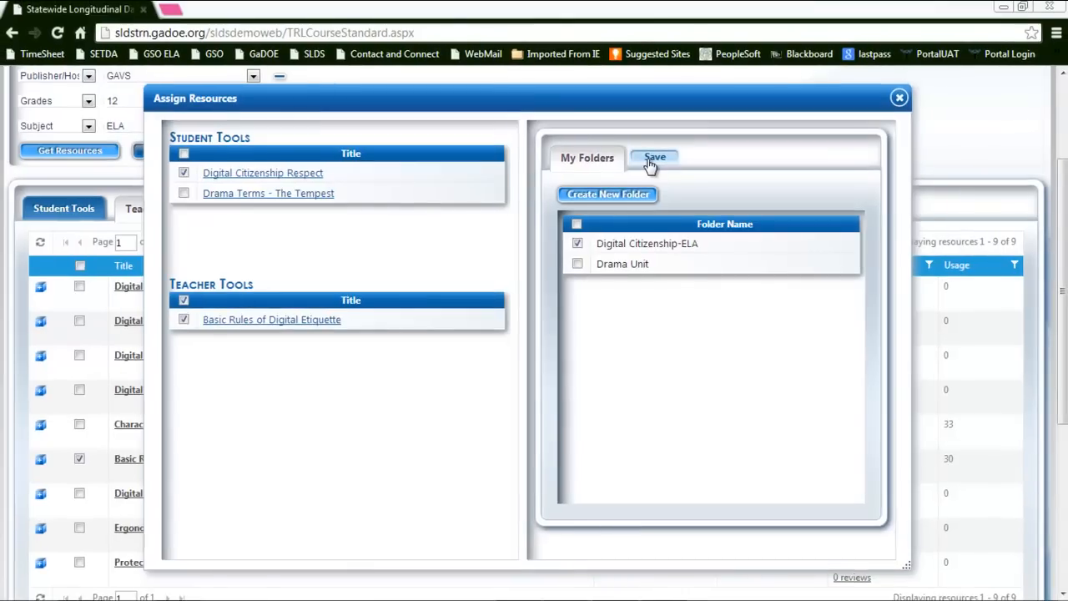
click(654, 157)
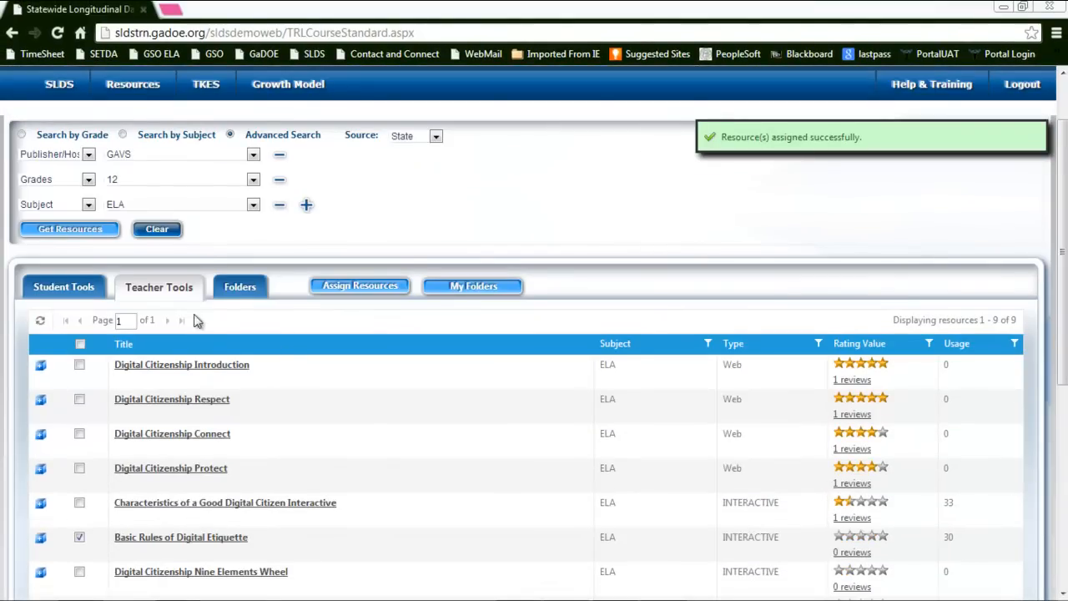
mouse_move(360, 285)
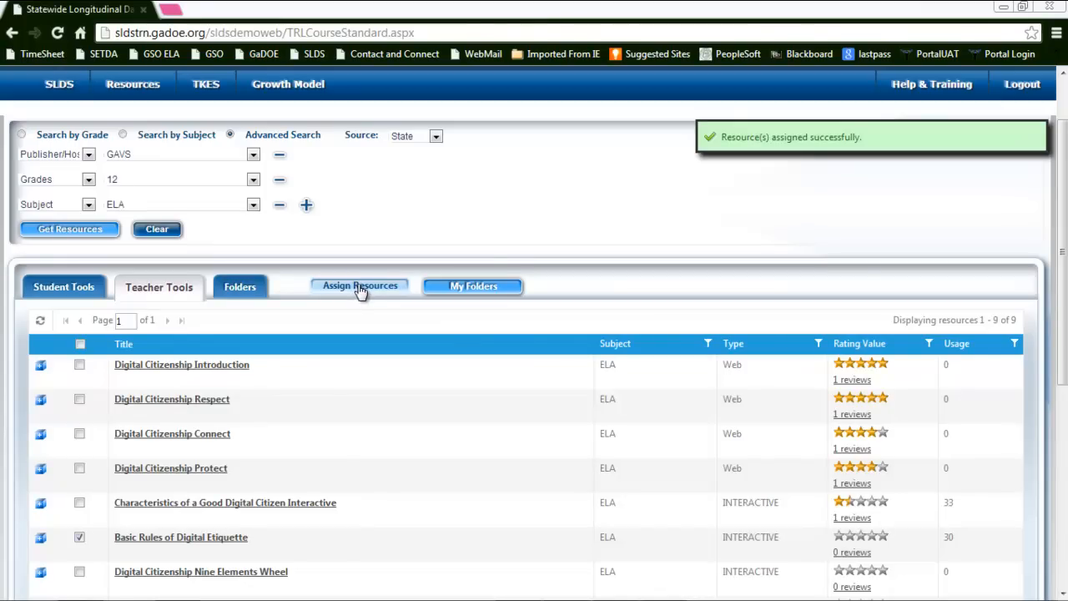
Reassign so only Drama Terms - The Tempest goes to the Drama Unit folder, and save.
click(361, 286)
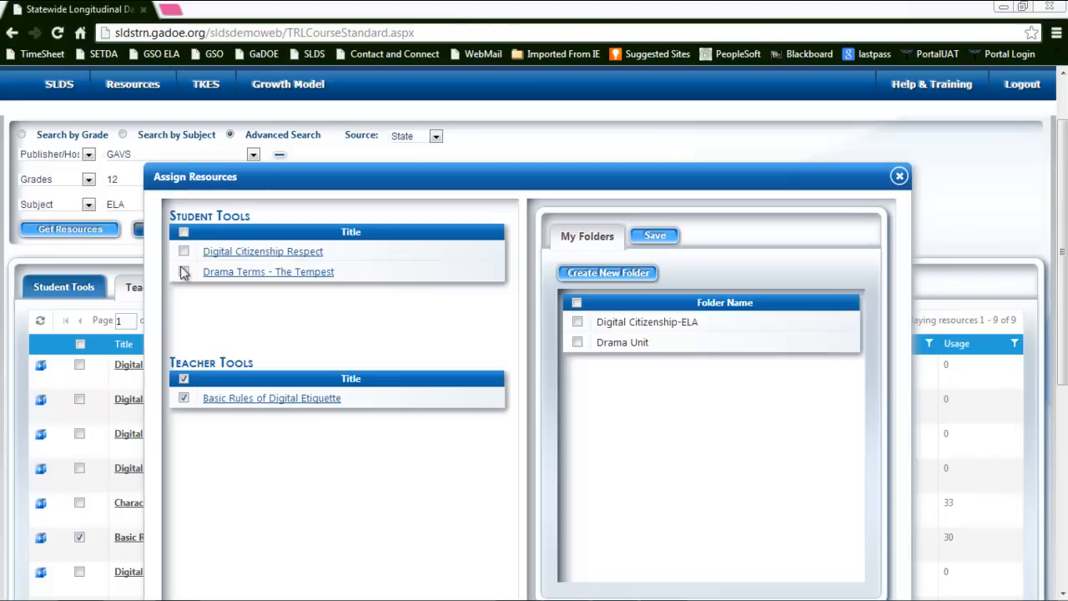
click(183, 377)
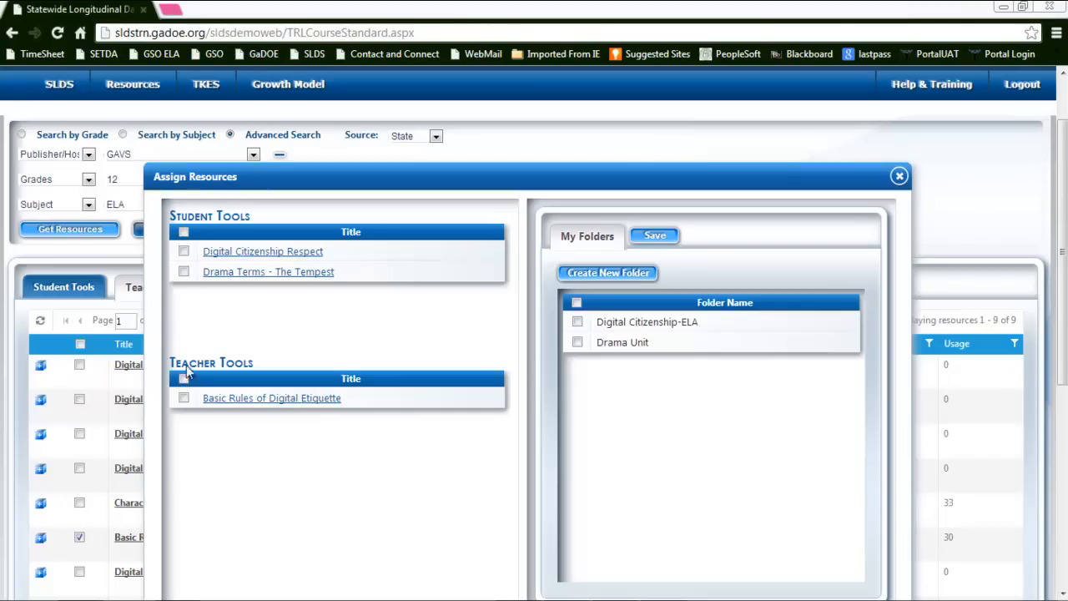
click(183, 270)
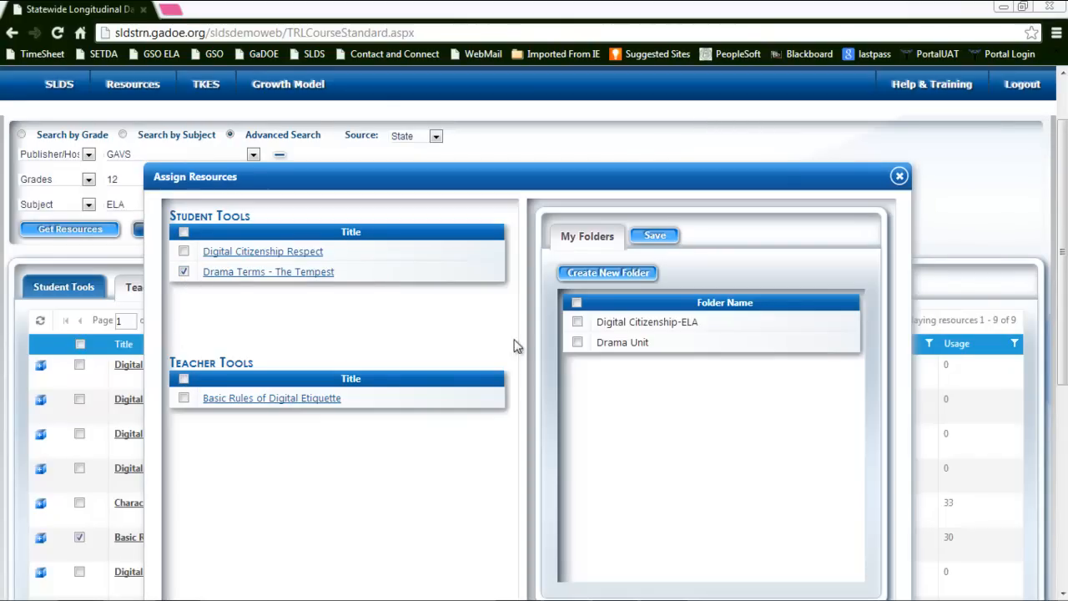
click(577, 342)
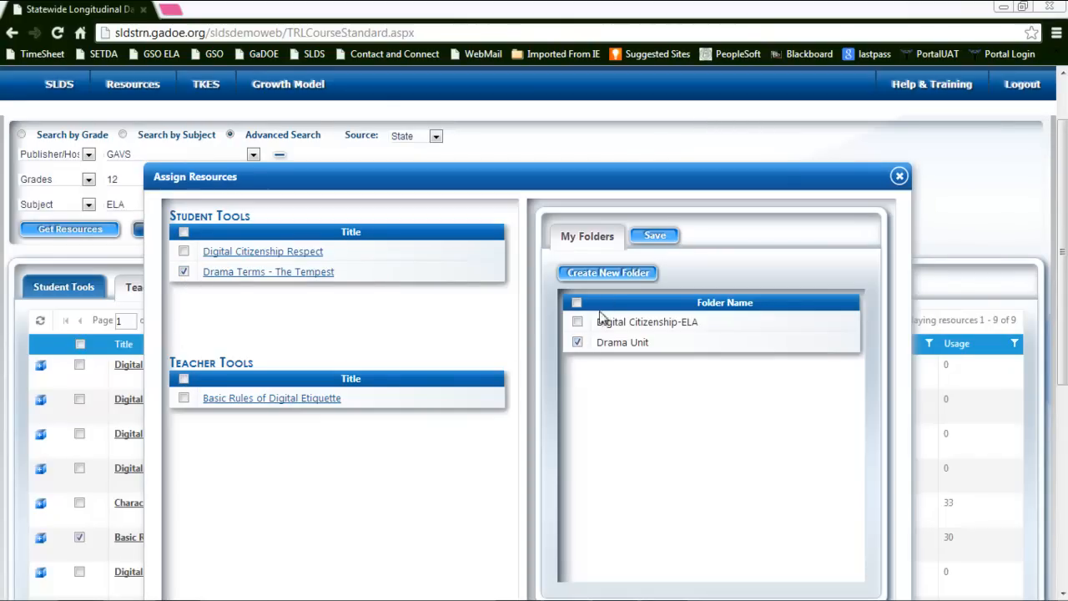
click(654, 236)
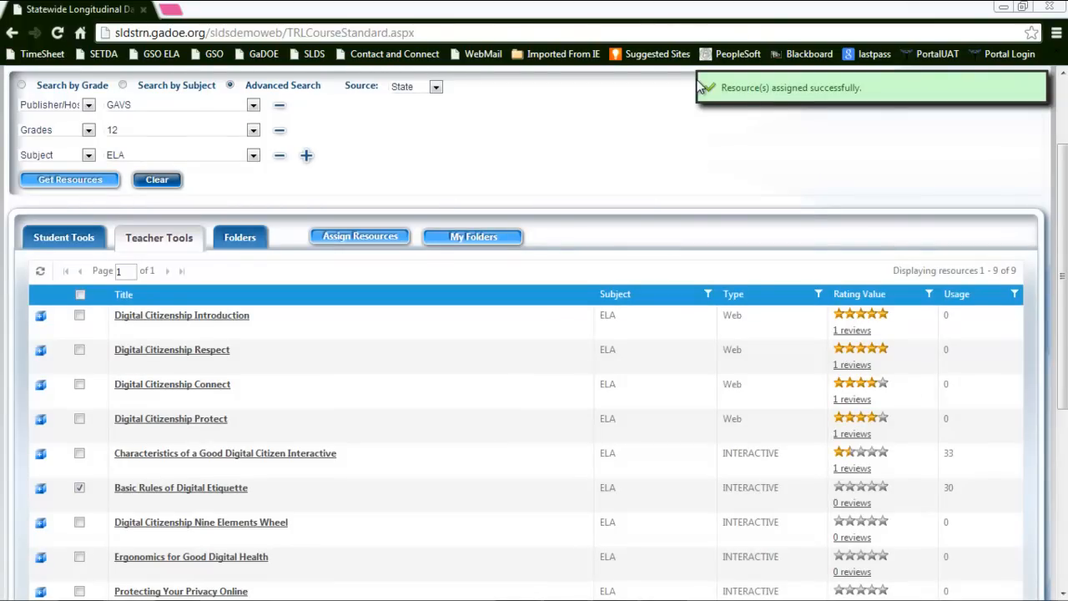
mouse_move(808, 102)
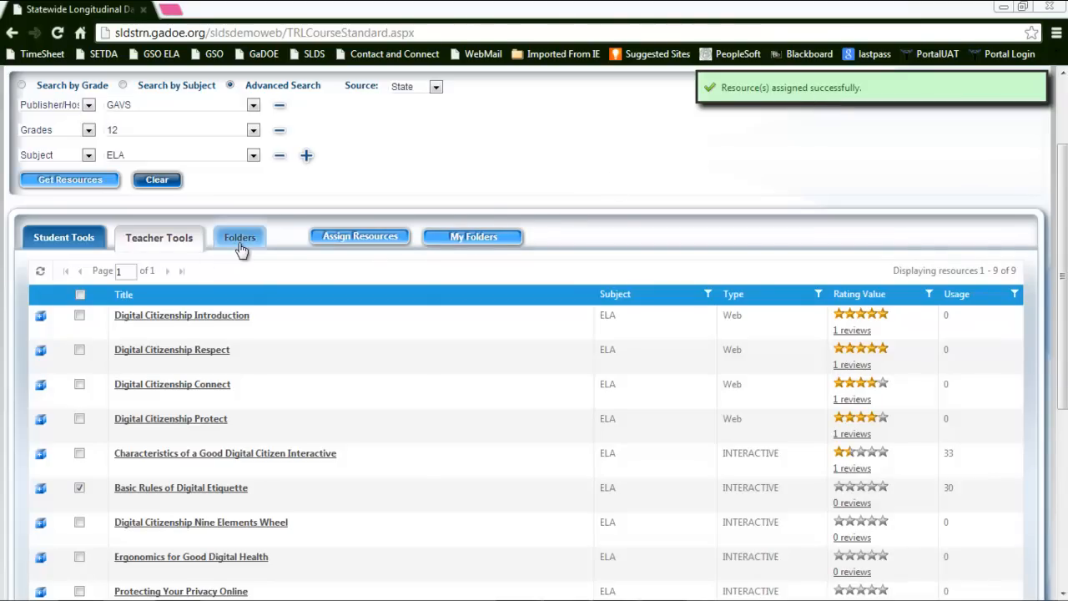
Show the Folders view listing the three resources under their two folders.
click(233, 237)
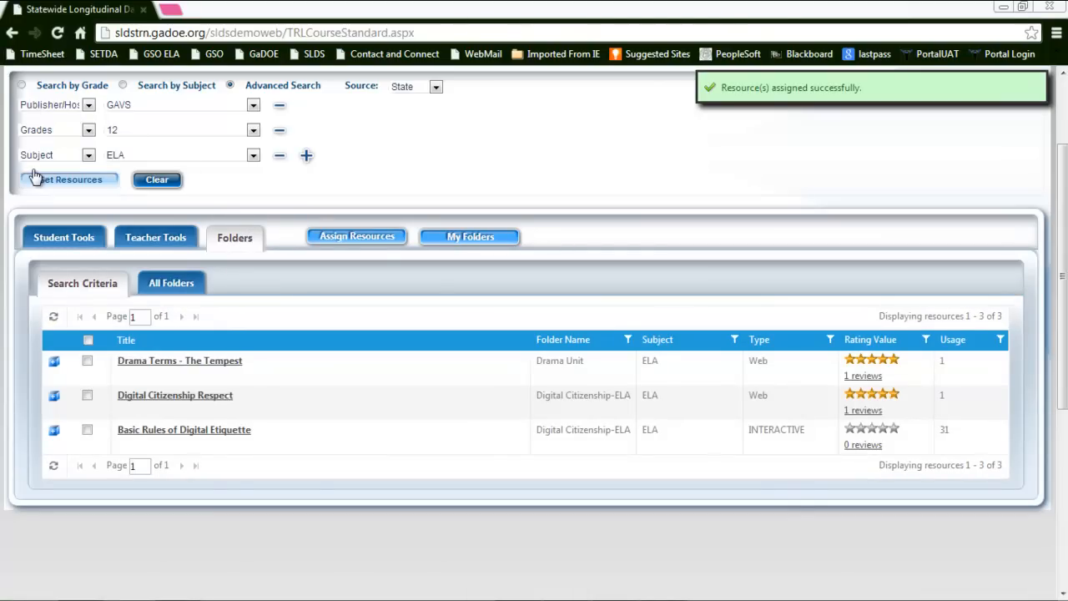
mouse_move(163, 375)
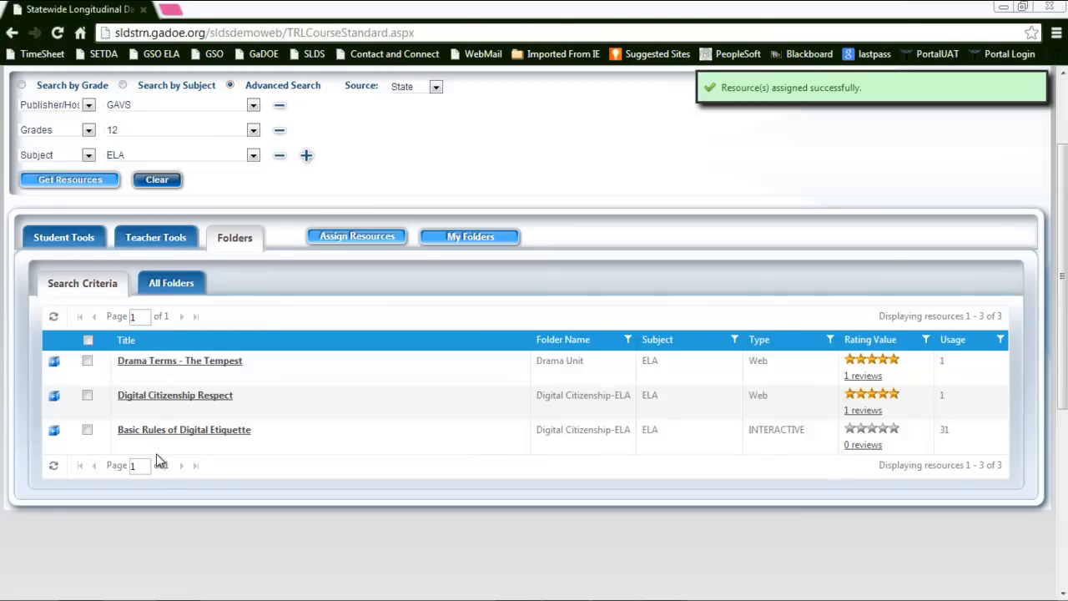
mouse_move(163, 383)
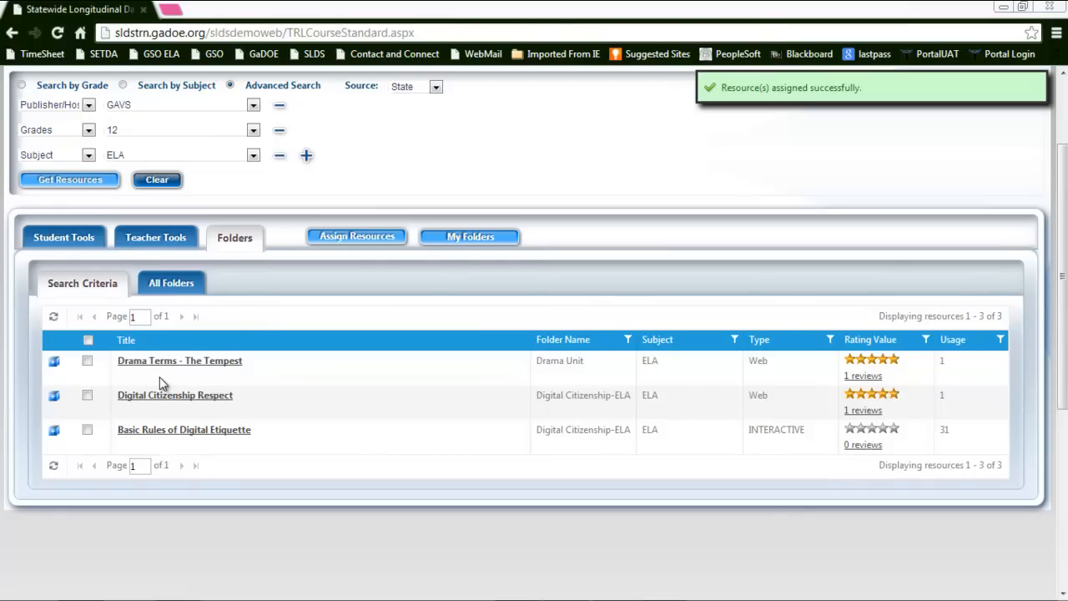
mouse_move(171, 455)
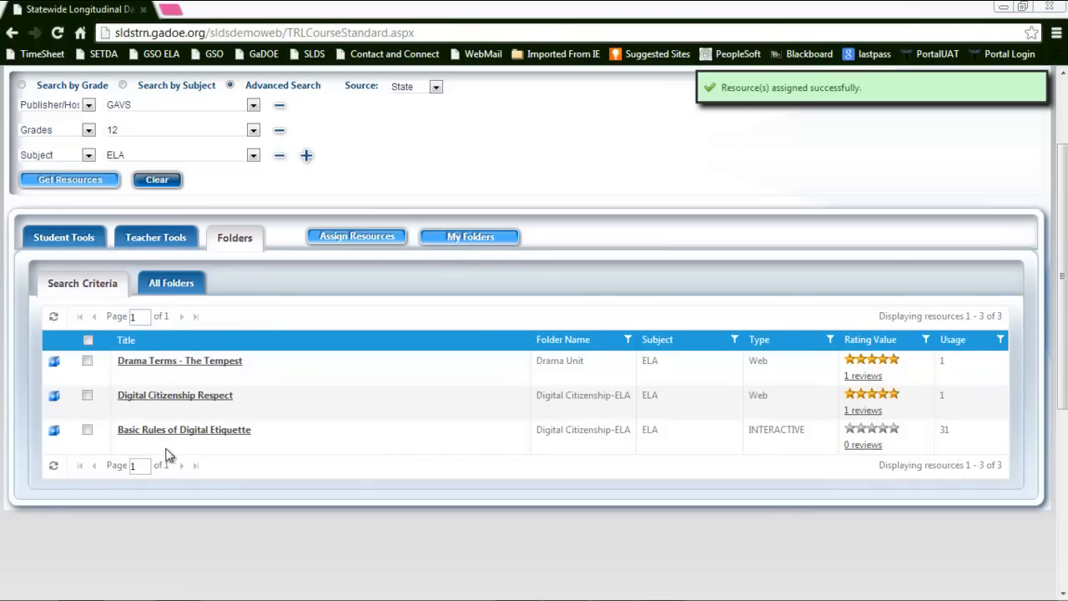